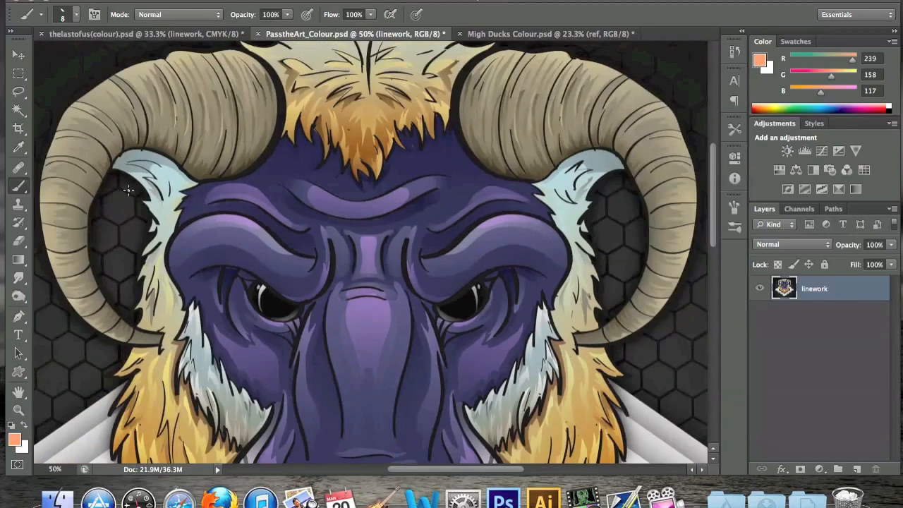
# Scroll over Conway's uncoloured line drawing in the Migh Ducks Colour document
pyautogui.scroll(-3)
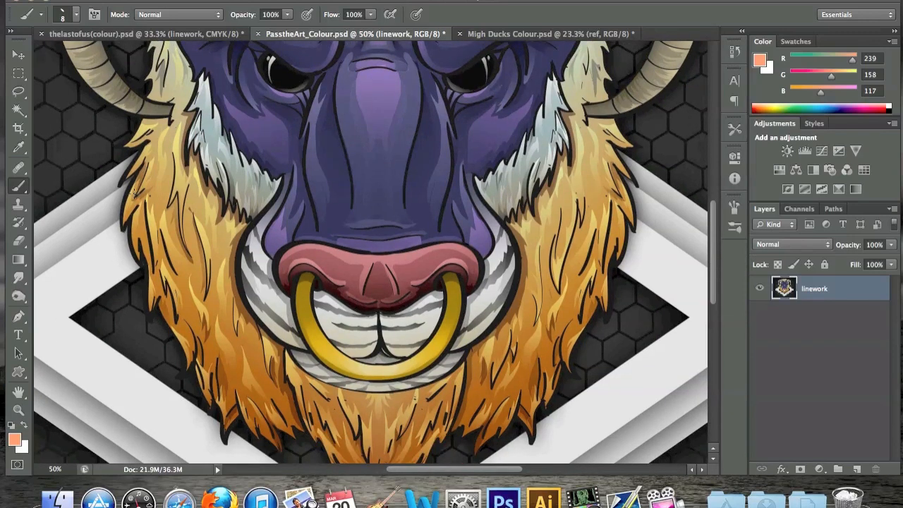
pyautogui.moveTo(26, 103)
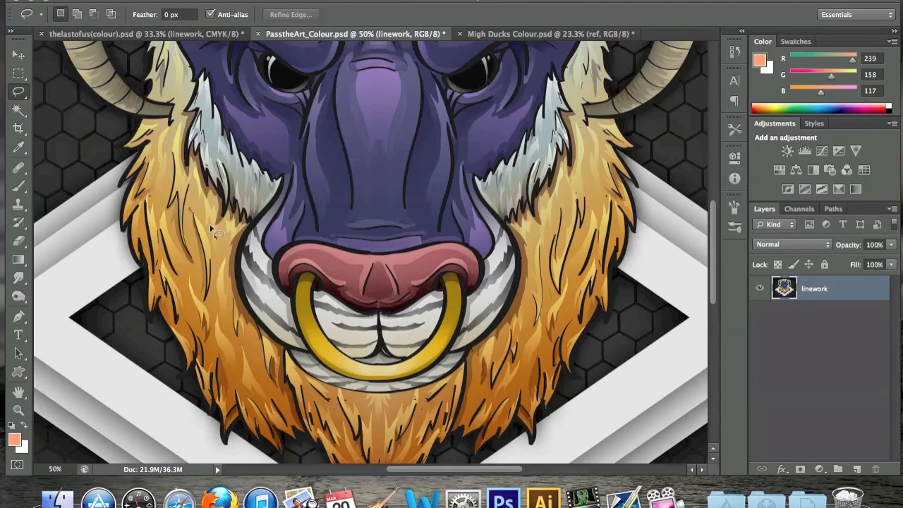
pyautogui.moveTo(220, 345)
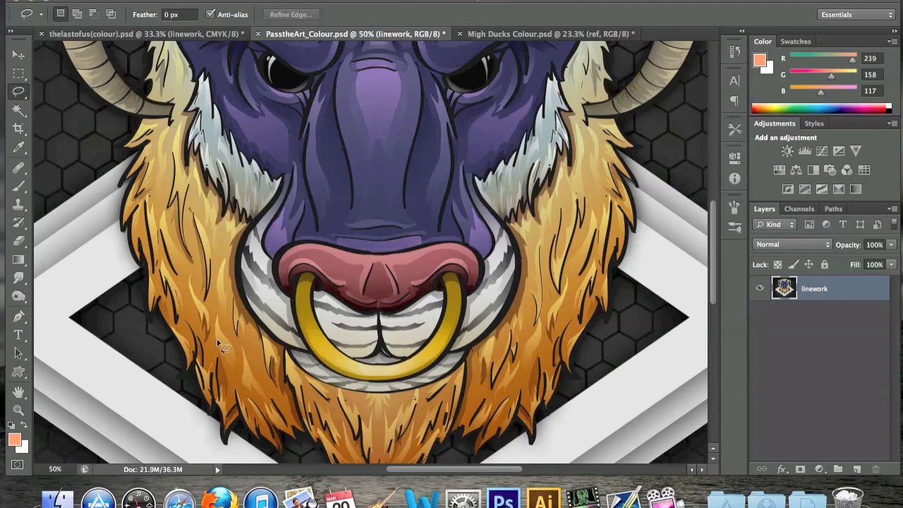
pyautogui.moveTo(210, 334)
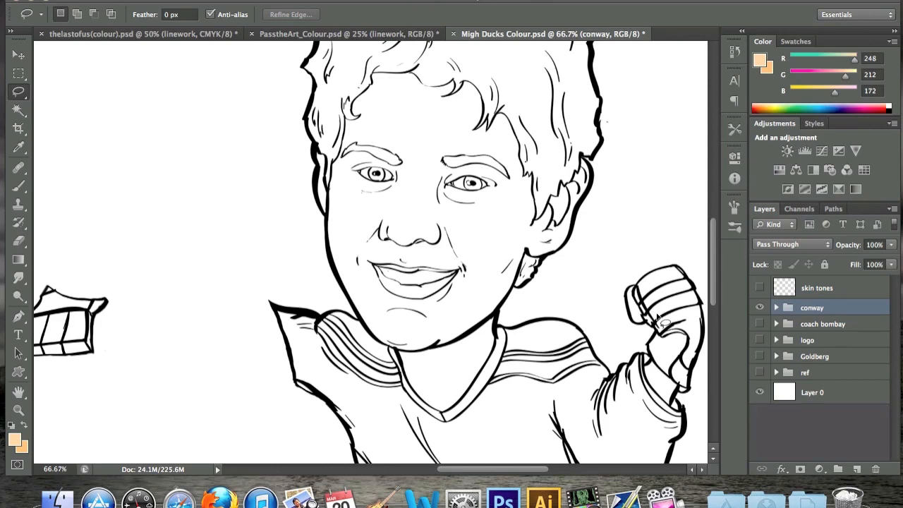
pyautogui.moveTo(729, 305)
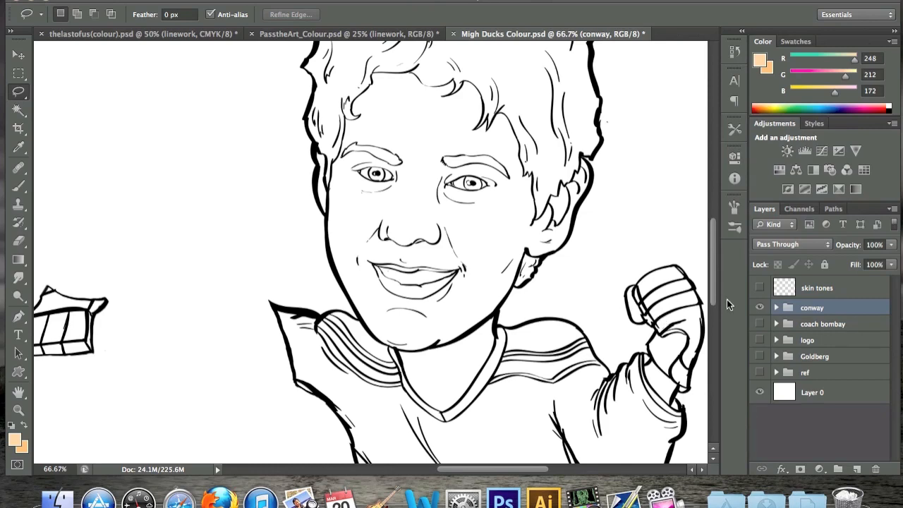
pyautogui.scroll(-3)
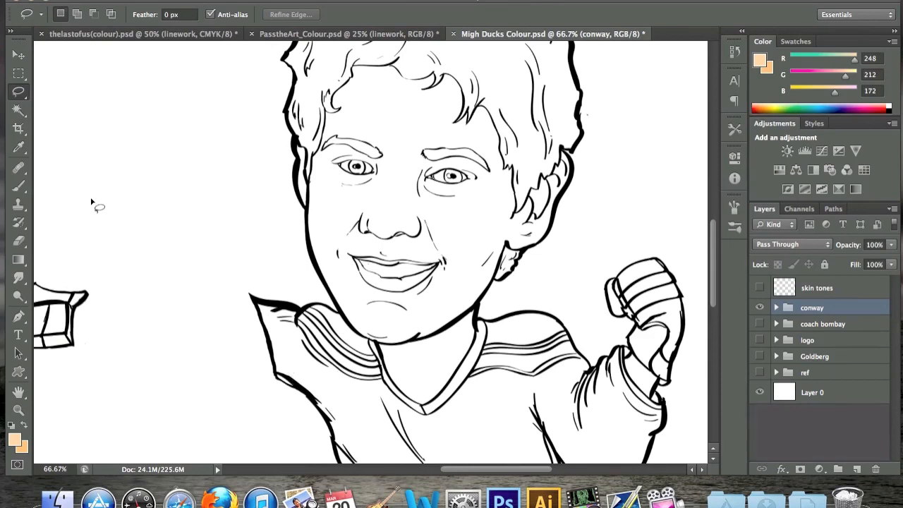
pyautogui.scroll(-3)
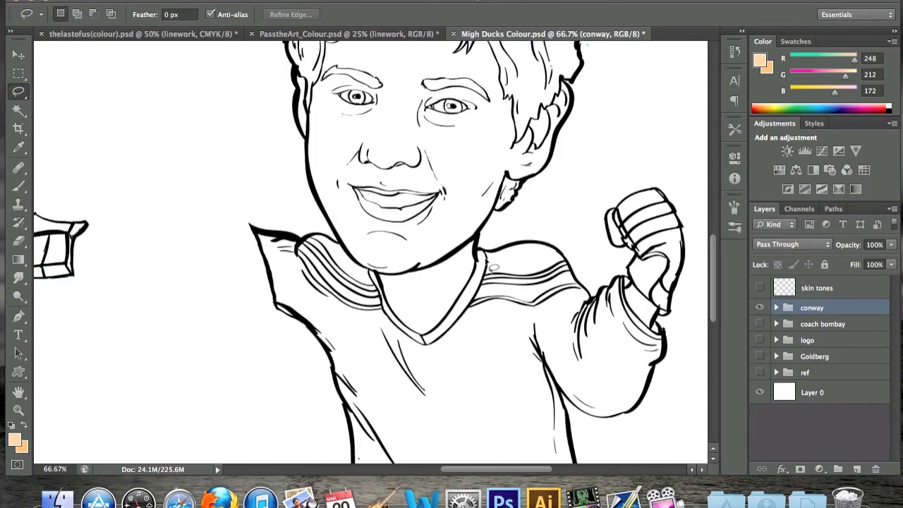
pyautogui.moveTo(313, 303)
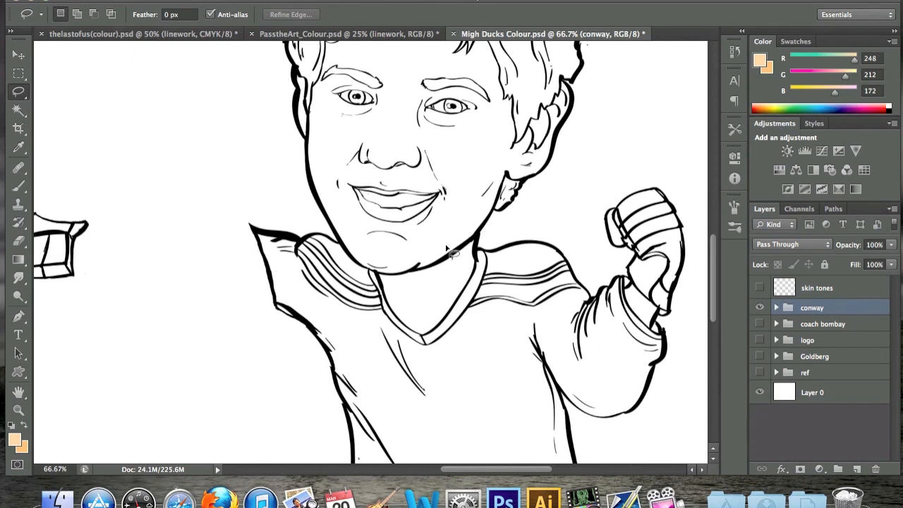
pyautogui.moveTo(817, 294)
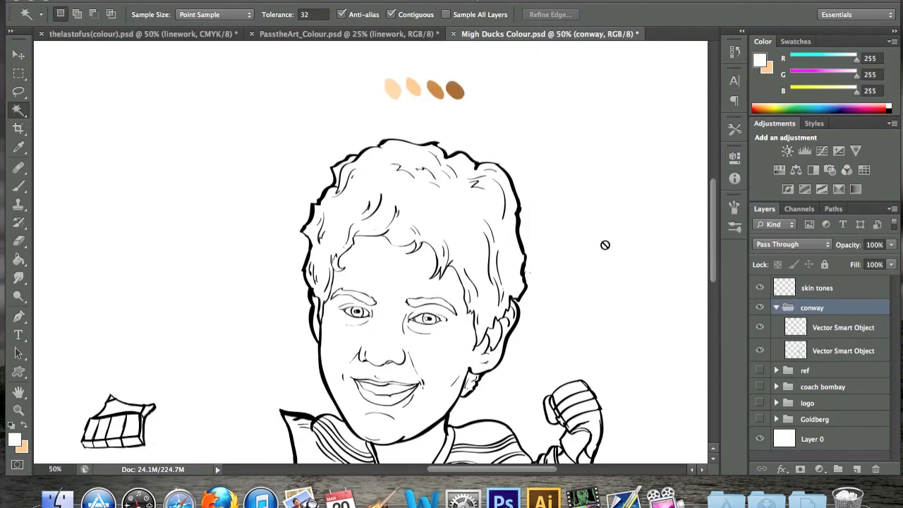
pyautogui.moveTo(590, 174)
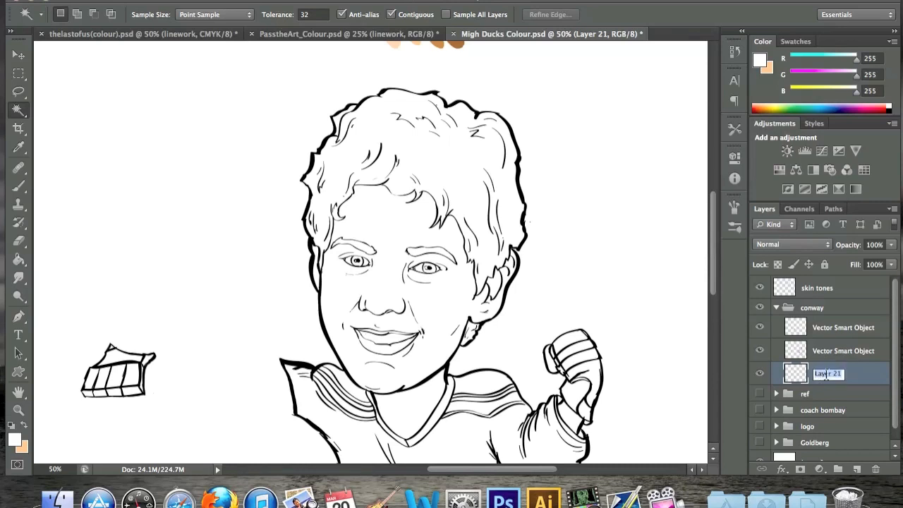
# Name the new layer inside the conway group 'skin'
pyautogui.write('skin')
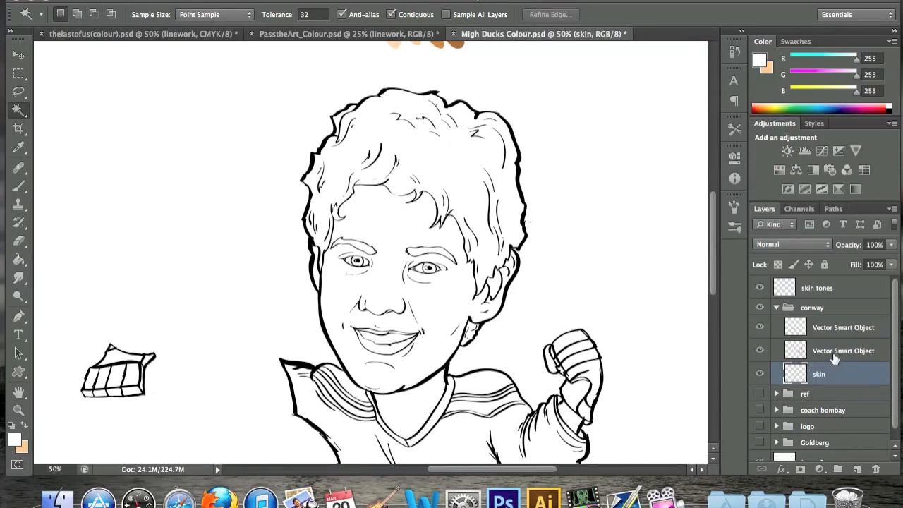
pyautogui.moveTo(23, 115)
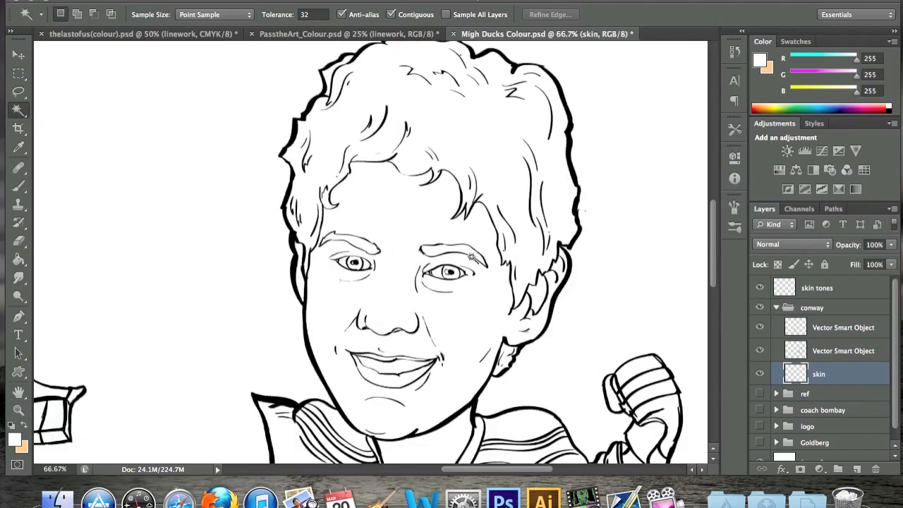
# Target the Vector Smart Object line art as the Magic Wand sampling source and check the edges
pyautogui.click(843, 350)
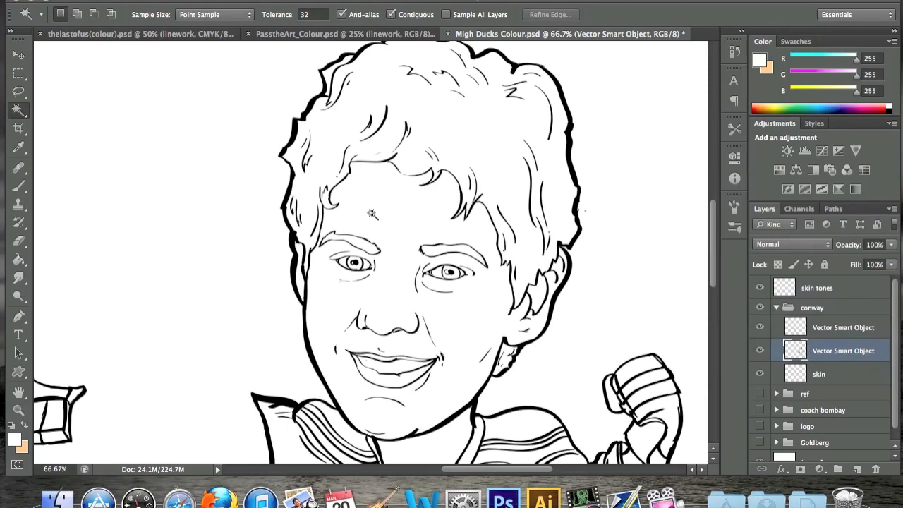
pyautogui.moveTo(382, 215)
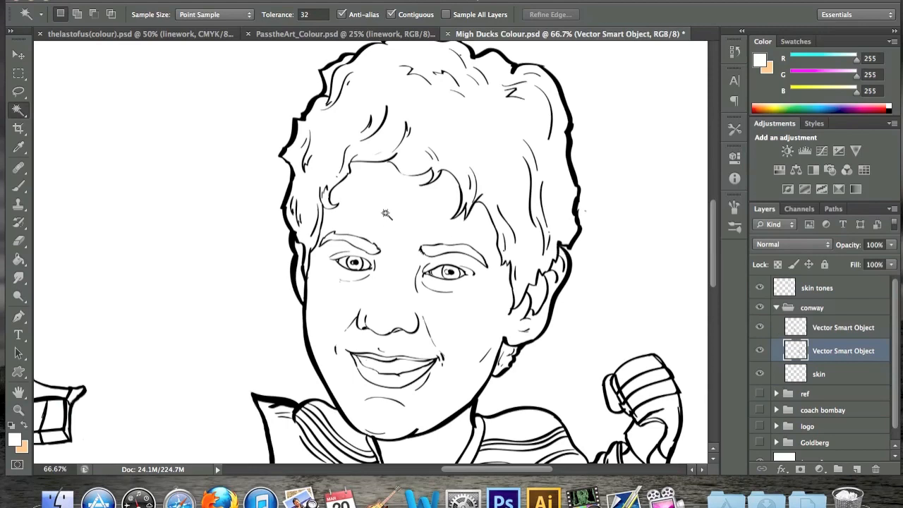
pyautogui.scroll(-3)
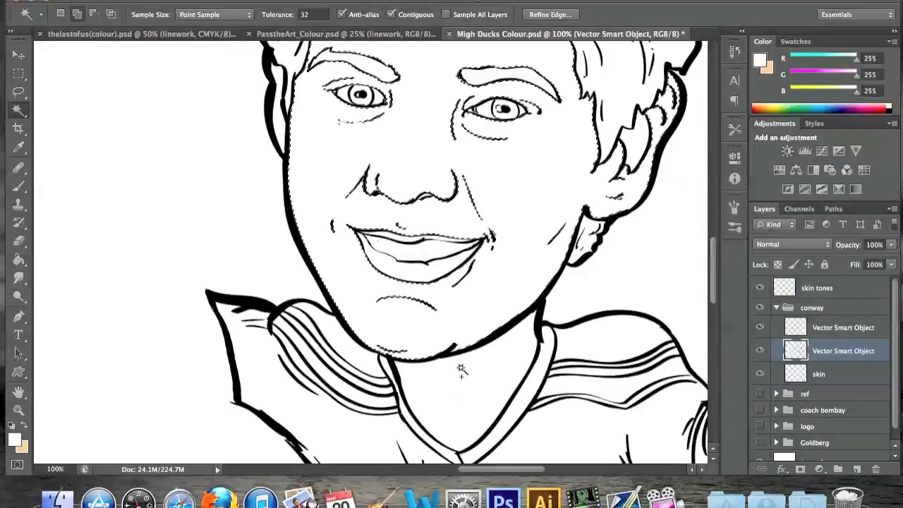
pyautogui.scroll(-3)
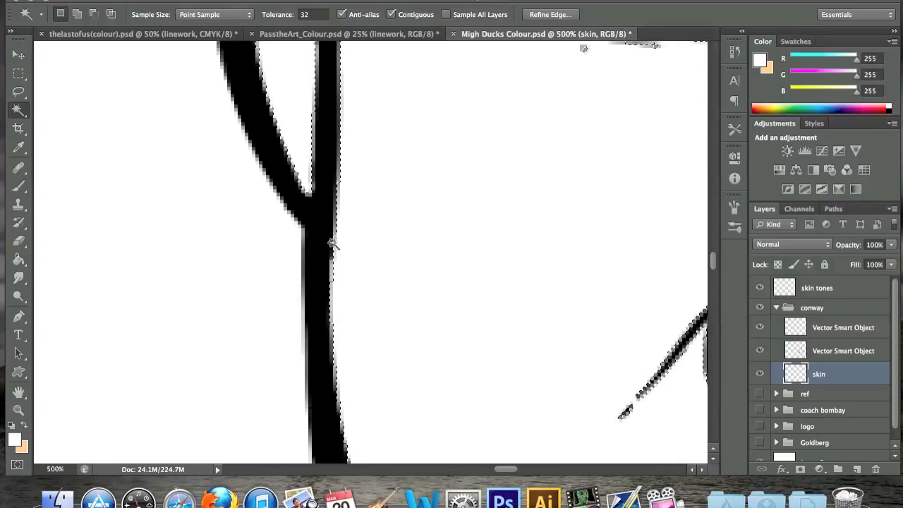
pyautogui.moveTo(348, 414)
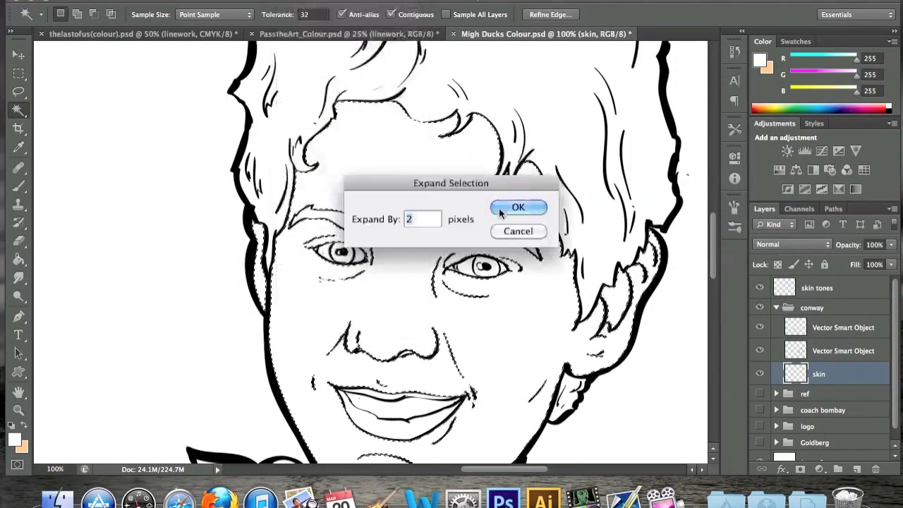
# Expand the skin selection by 2 px, fill it with peach, then deselect with Cmd+D
pyautogui.click(518, 207)
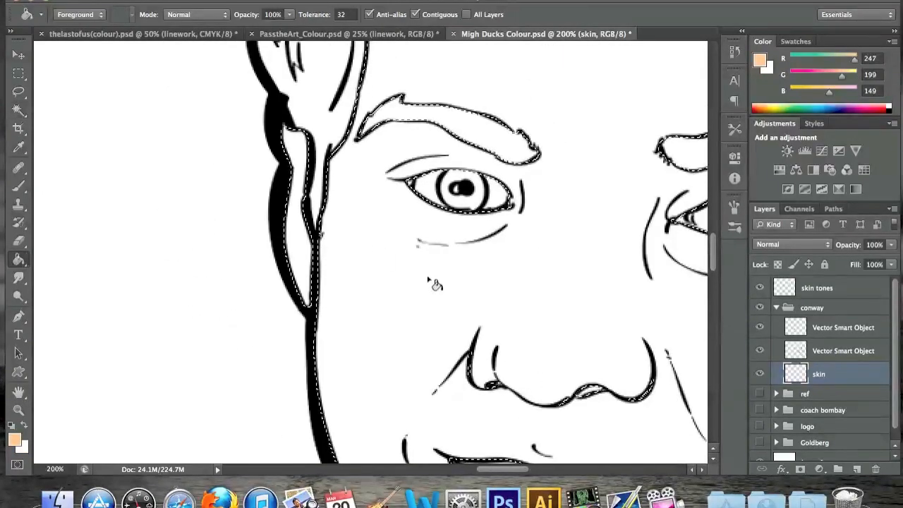
pyautogui.click(436, 282)
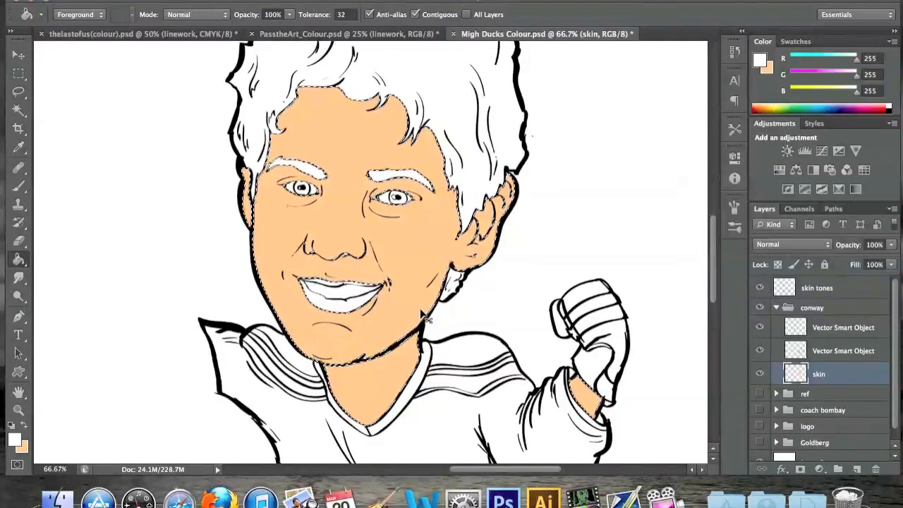
pyautogui.press('cmd+d')
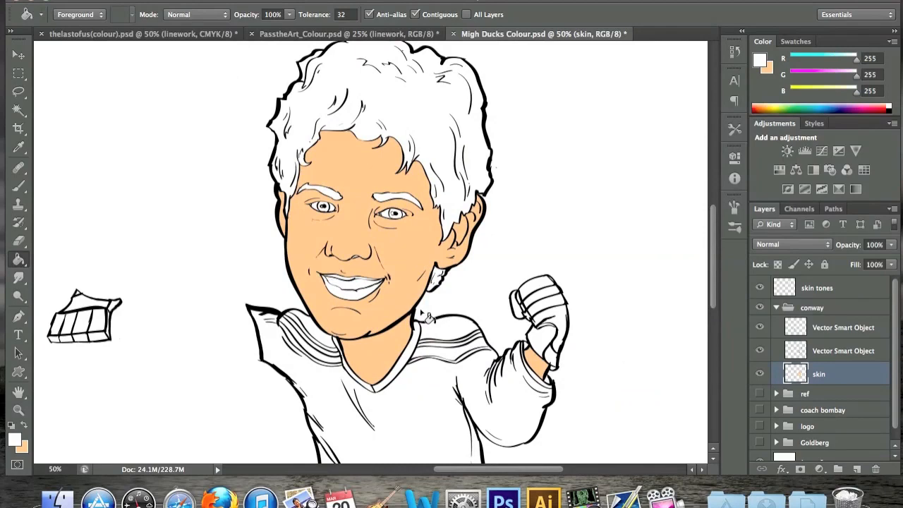
# Sample a darker tan skin tone from the swatches and ready the Gradient Tool for shading
pyautogui.scroll(-3)
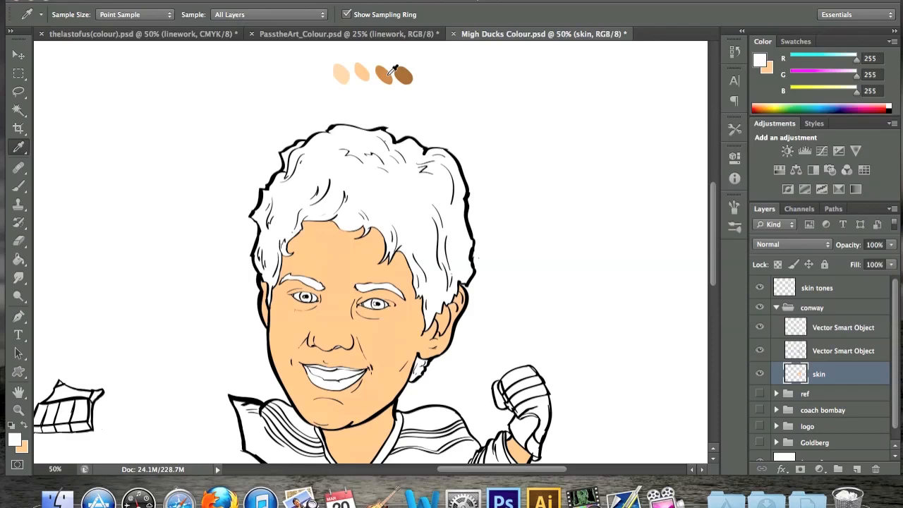
pyautogui.click(383, 74)
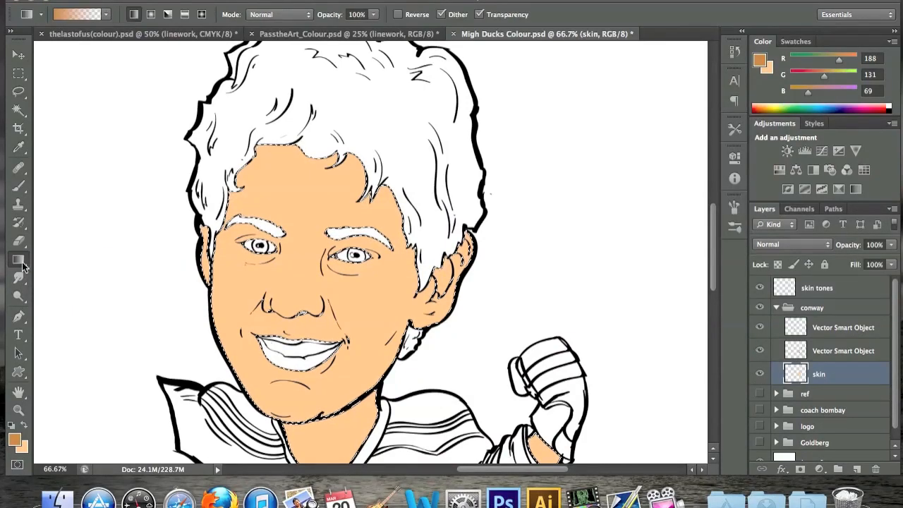
pyautogui.click(18, 260)
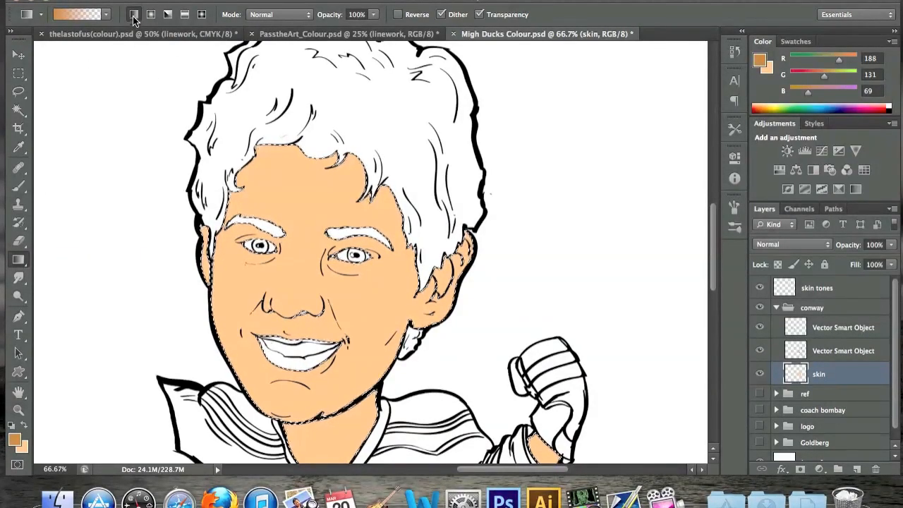
pyautogui.moveTo(128, 14)
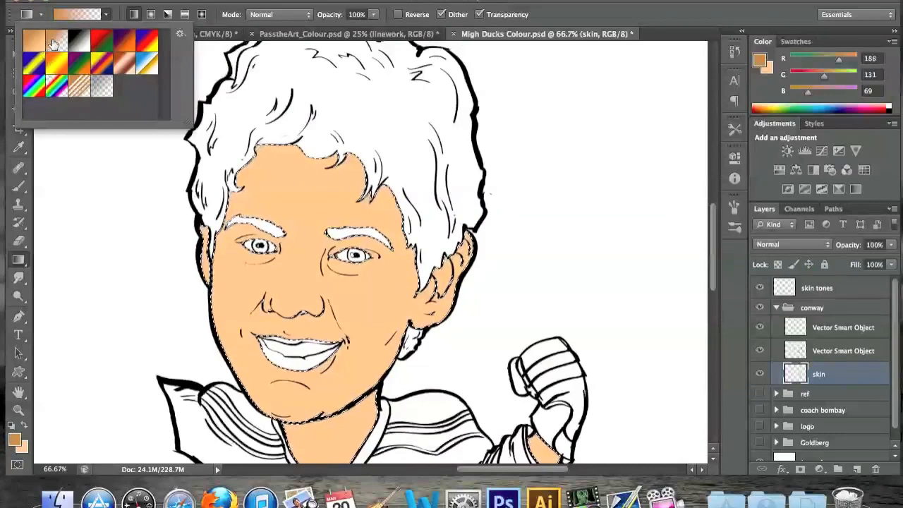
pyautogui.moveTo(53, 44)
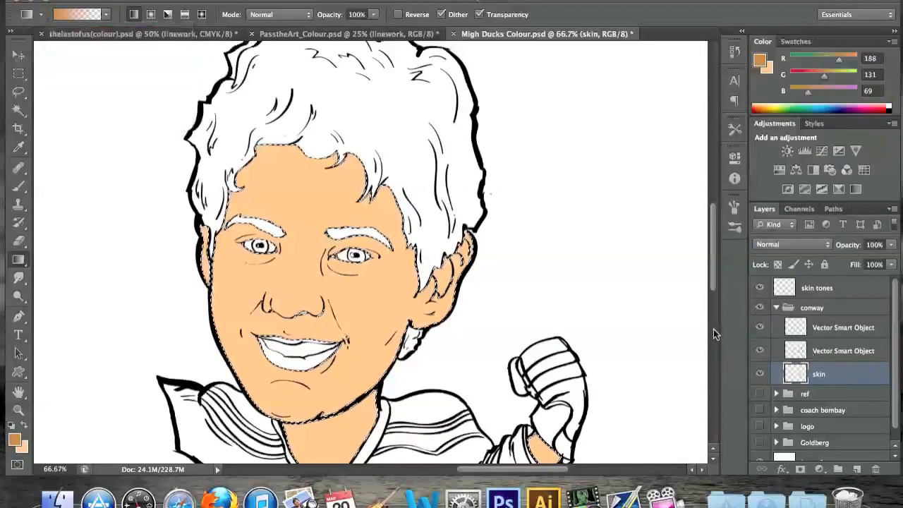
# Shade the skin selection with the tan gradient across face, neck and wrist
pyautogui.scroll(-3)
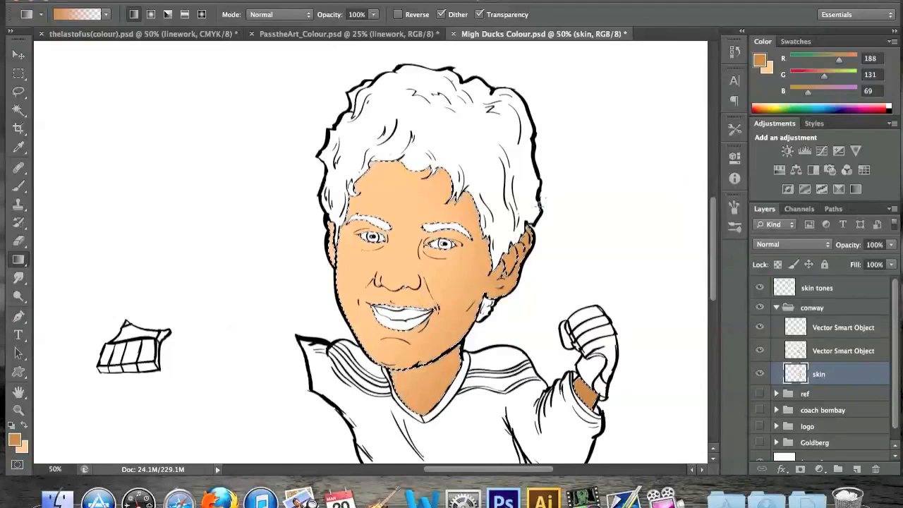
pyautogui.scroll(-3)
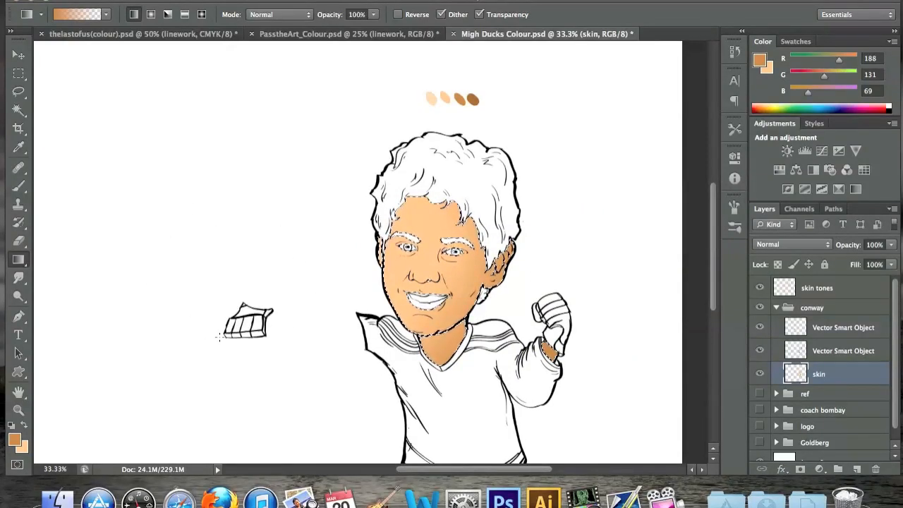
pyautogui.moveTo(225, 344)
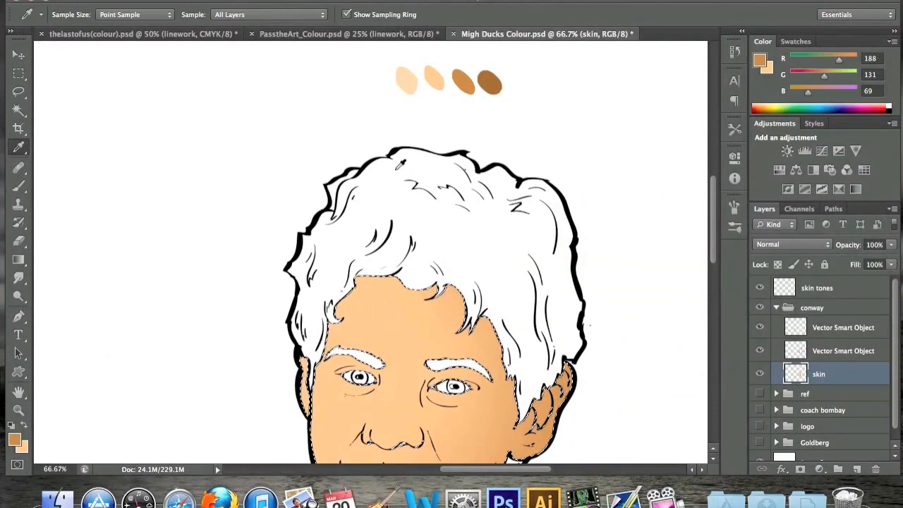
pyautogui.scroll(-3)
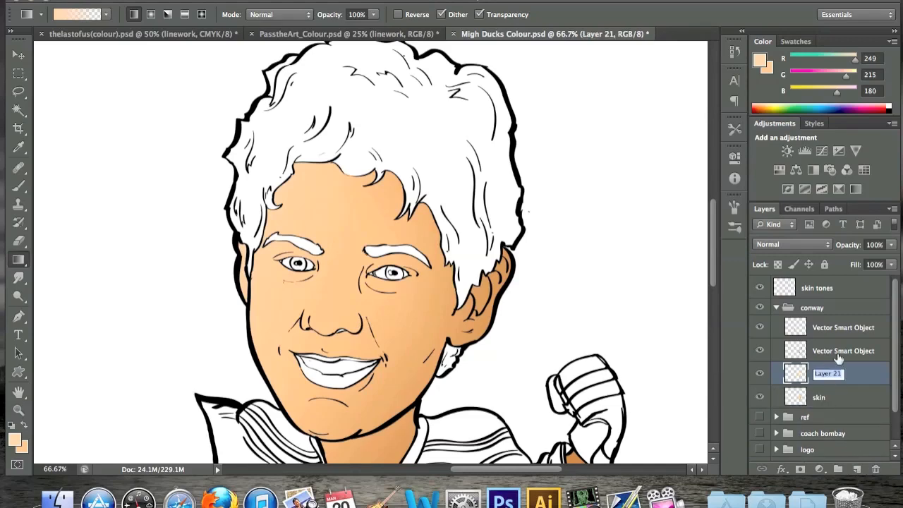
# Name the layer 'shadow', lasso the neck under the chin and shade it with the brown gradient
pyautogui.write('shadow')
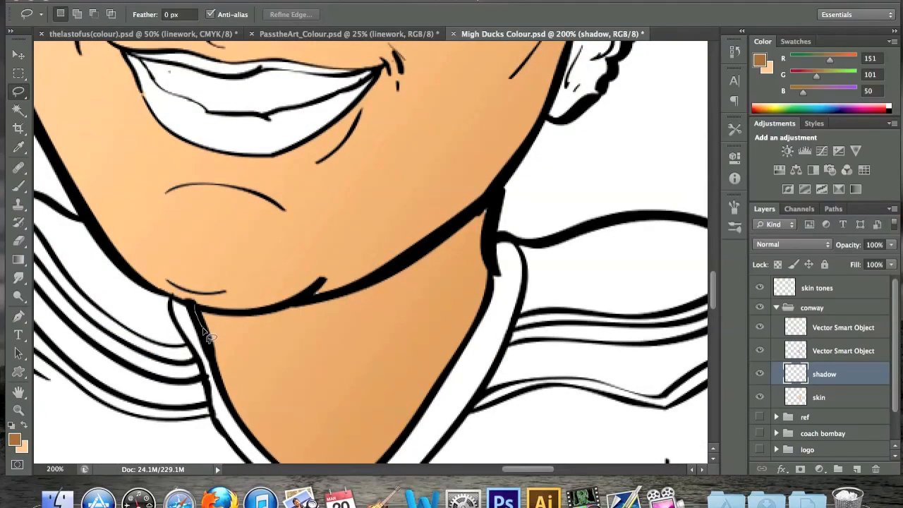
pyautogui.moveTo(205, 335); pyautogui.dragTo(413, 364)
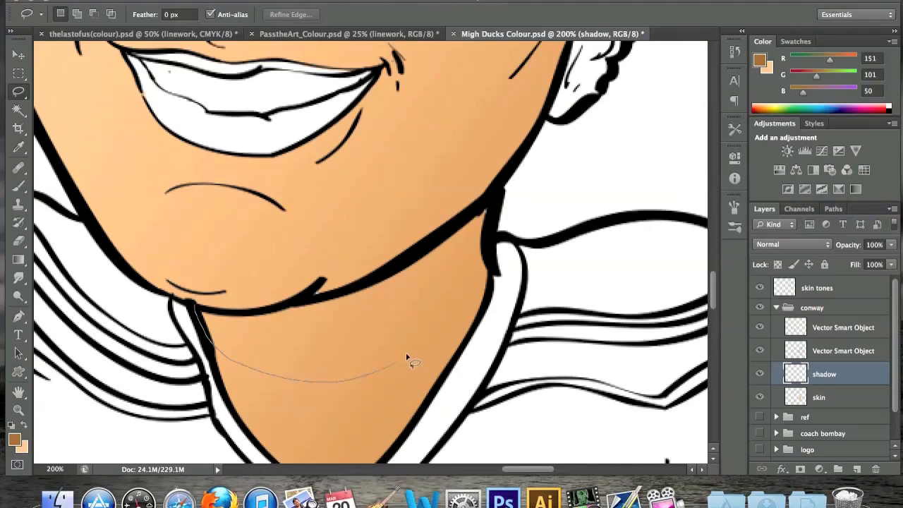
pyautogui.moveTo(410, 363); pyautogui.dragTo(501, 198)
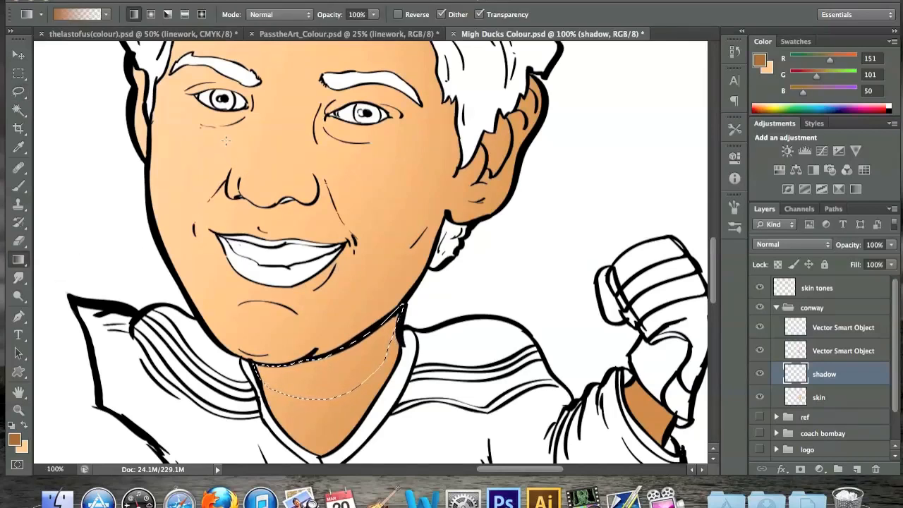
pyautogui.moveTo(226, 254); pyautogui.dragTo(310, 356)
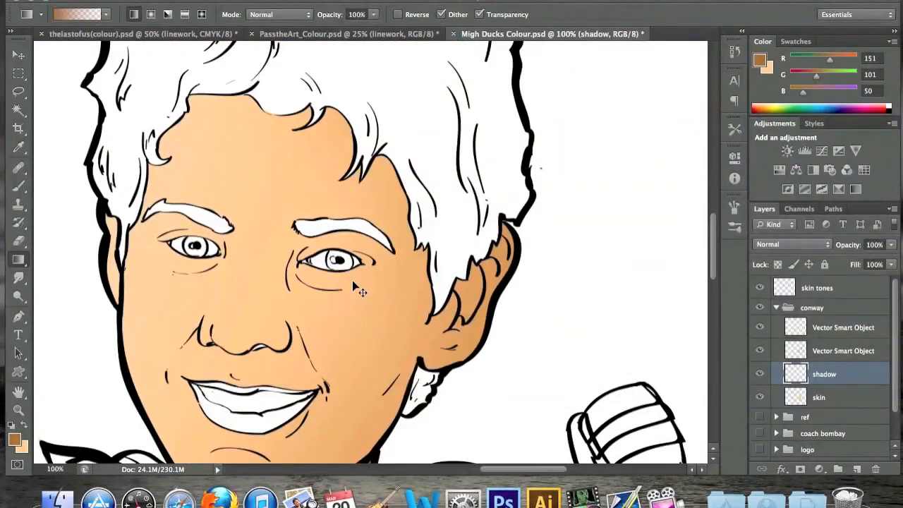
# Lasso shadow shapes under the nose, lip and beside the ear and fill them brown
pyautogui.scroll(-3)
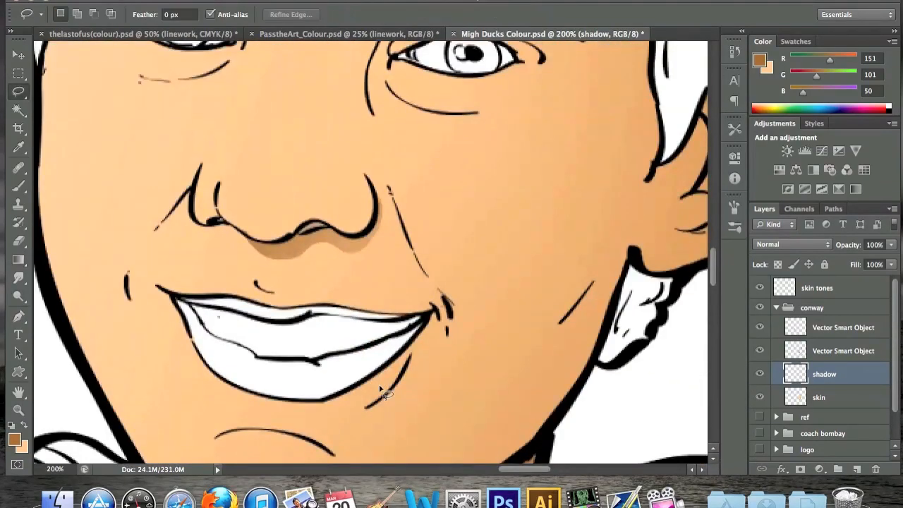
pyautogui.scroll(-3)
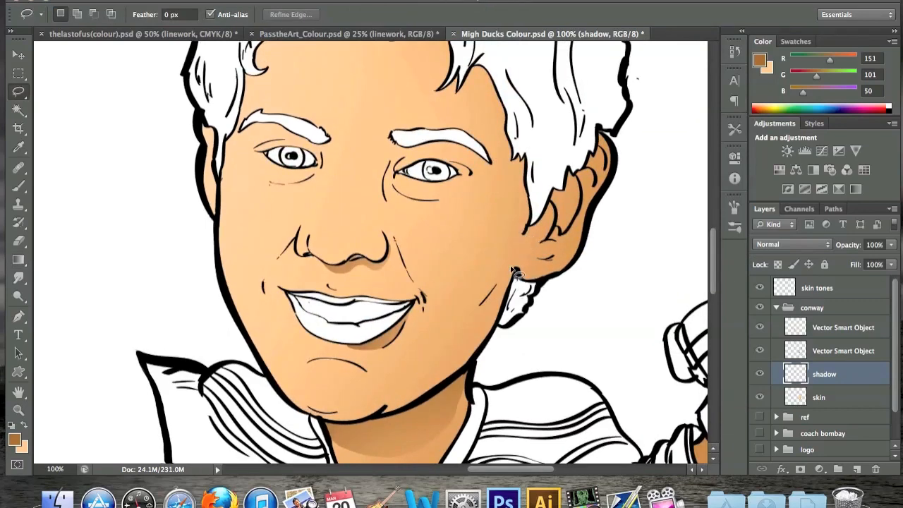
pyautogui.moveTo(515, 271); pyautogui.dragTo(501, 328)
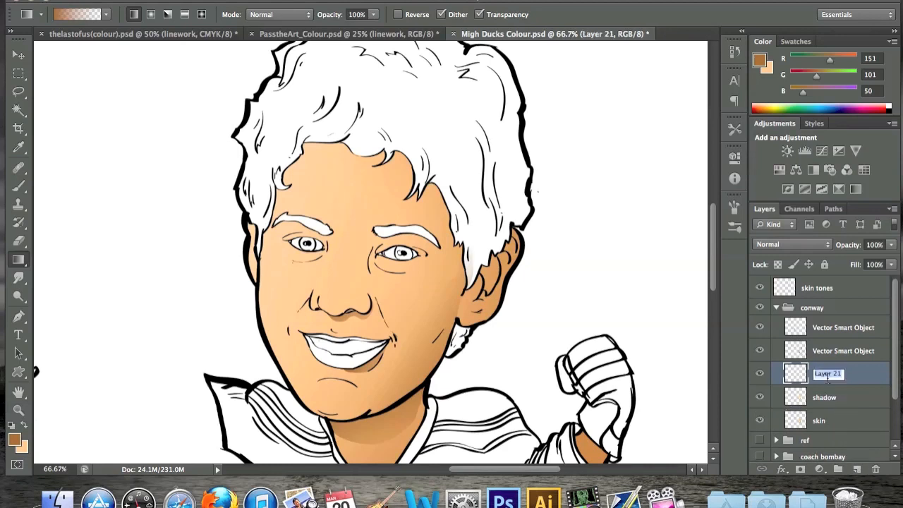
# Name the layer 'highlights' and pick a pale cream skin tone as the paint colour
pyautogui.write('highlights')
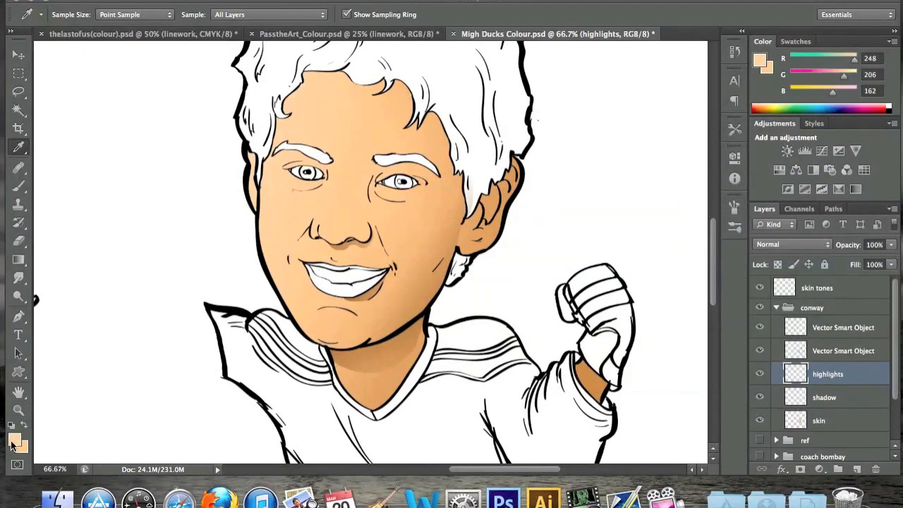
pyautogui.click(13, 439)
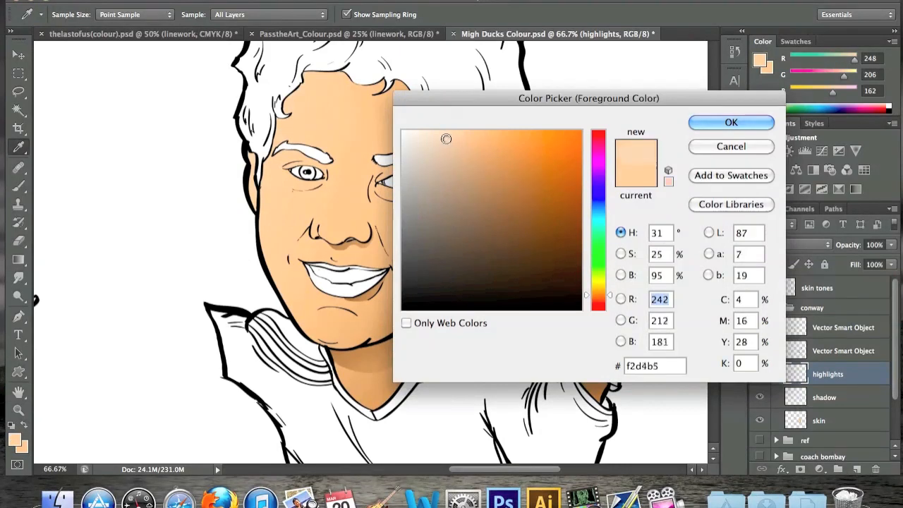
pyautogui.click(439, 134)
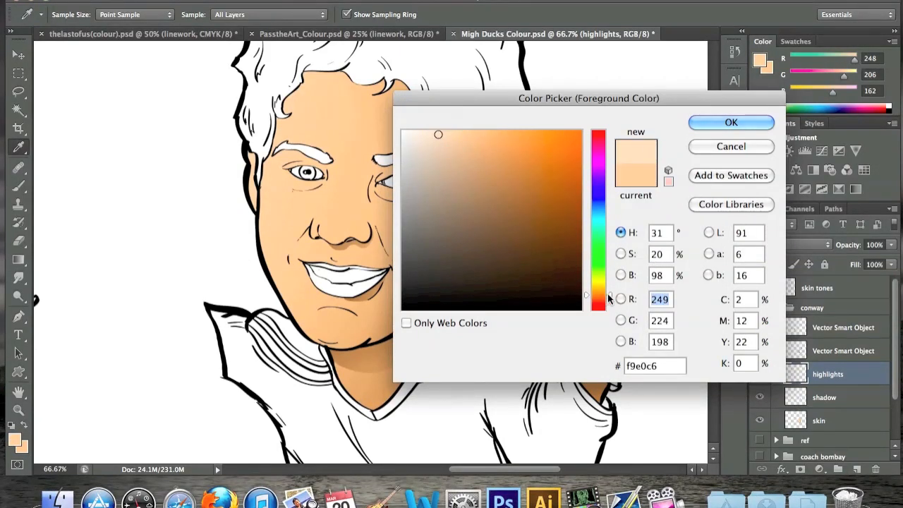
pyautogui.click(732, 122)
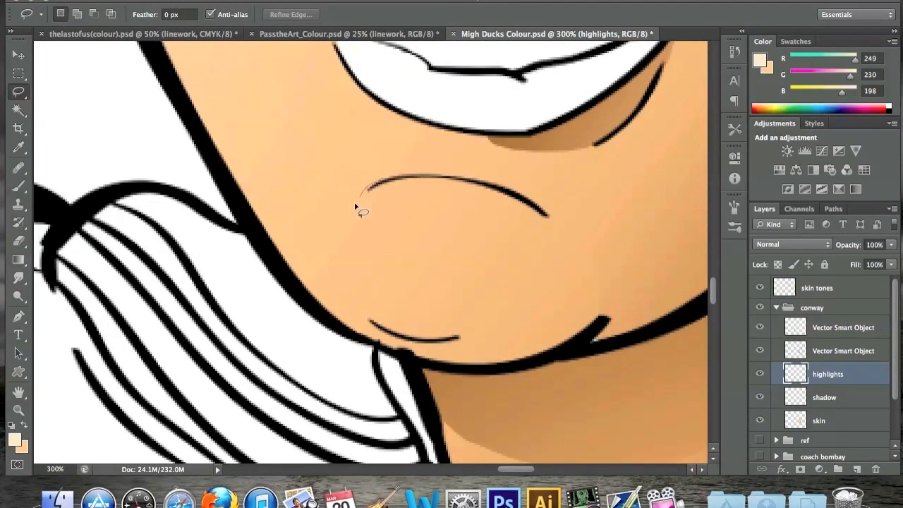
# Lasso a rounded highlight shape on the chin for the pale cream fill
pyautogui.moveTo(364, 212); pyautogui.dragTo(444, 343)
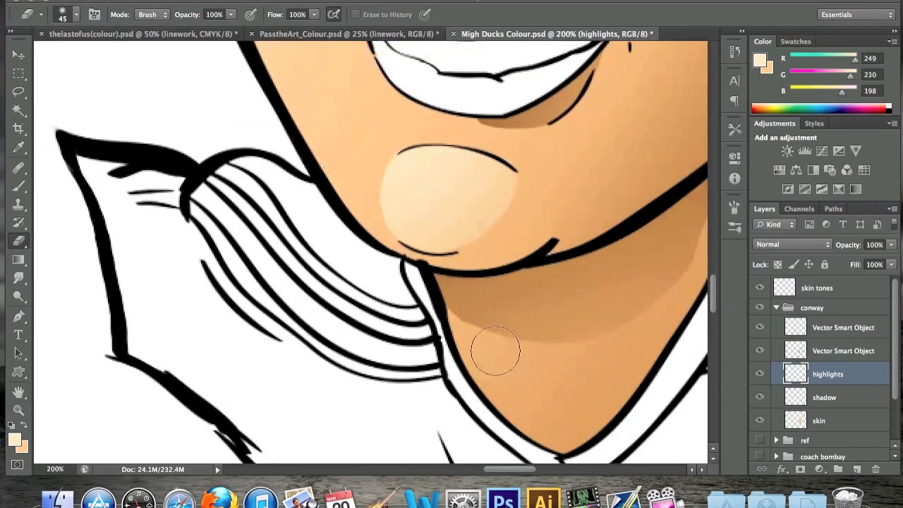
pyautogui.moveTo(399, 245)
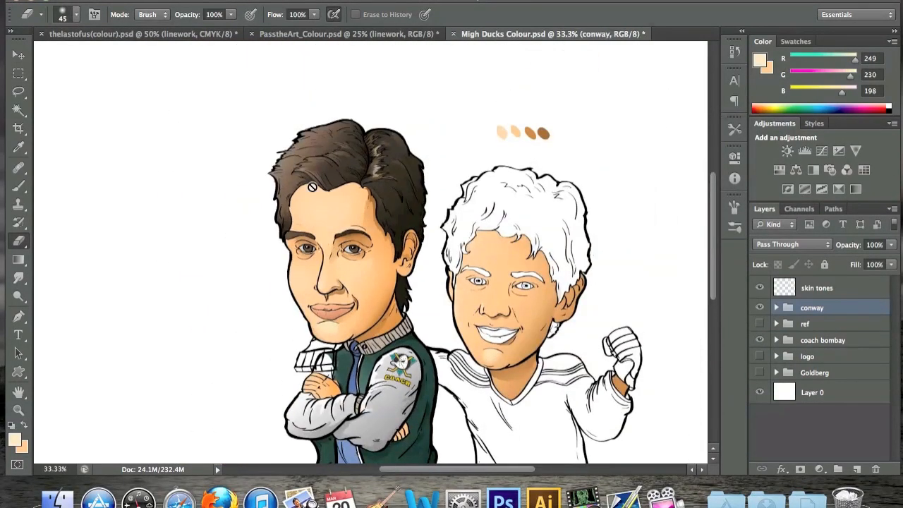
# Reveal the duck logo group on the green sweater with all three characters in view
pyautogui.scroll(-3)
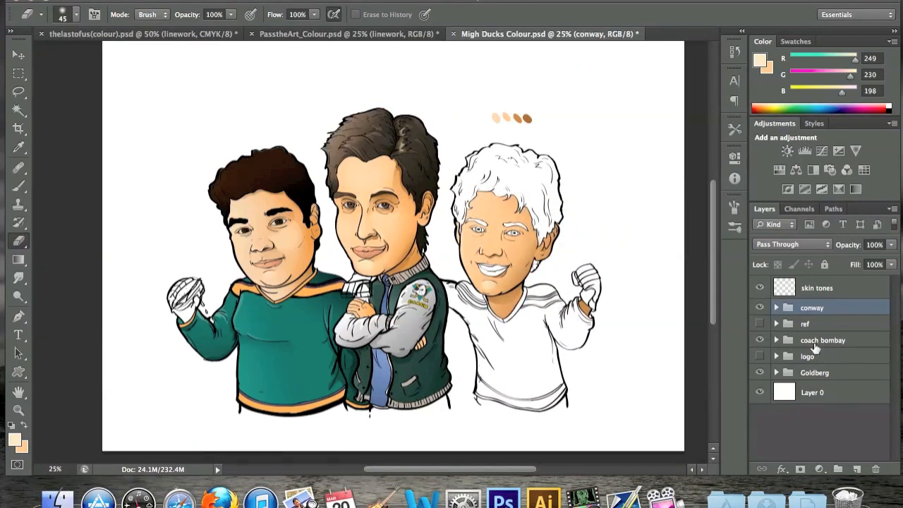
pyautogui.click(760, 356)
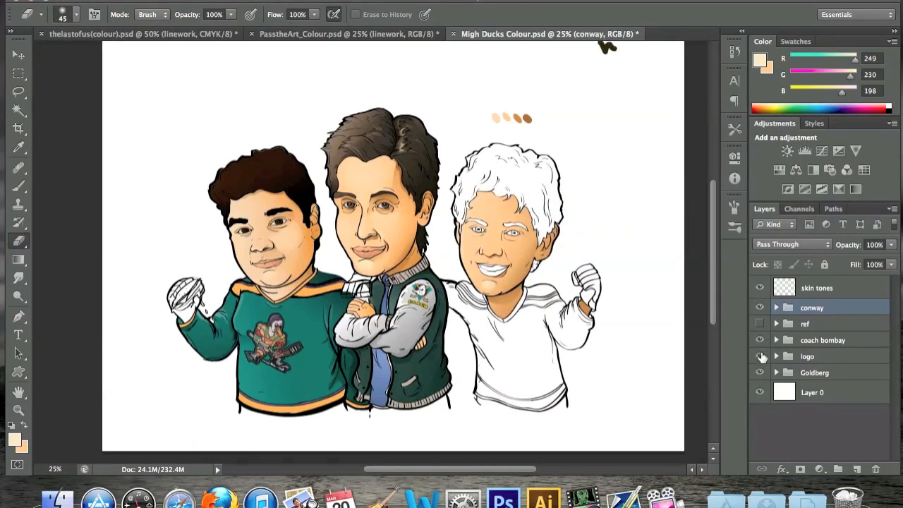